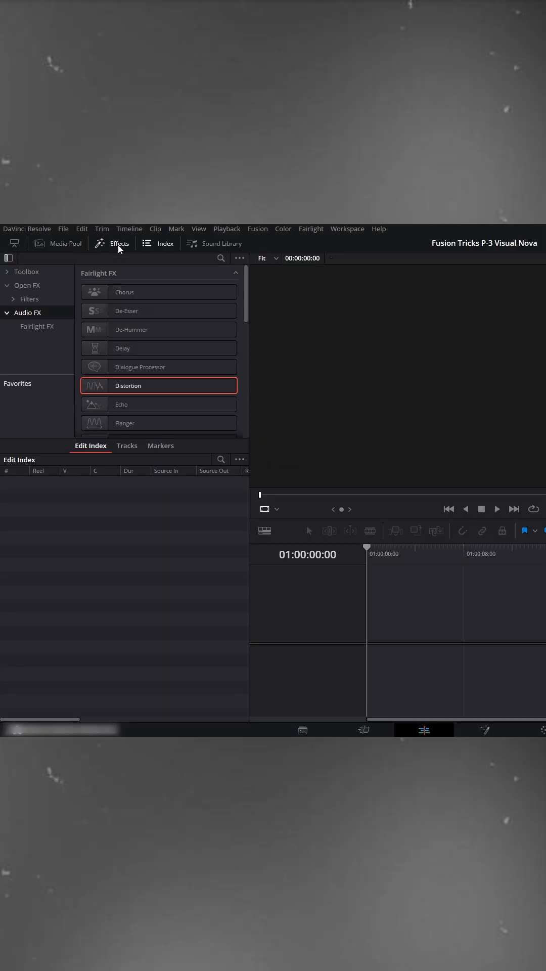
- Open the Effects library and show the Titles list in the Toolbox
{"action": "left_click", "coordinate": [24, 271]}
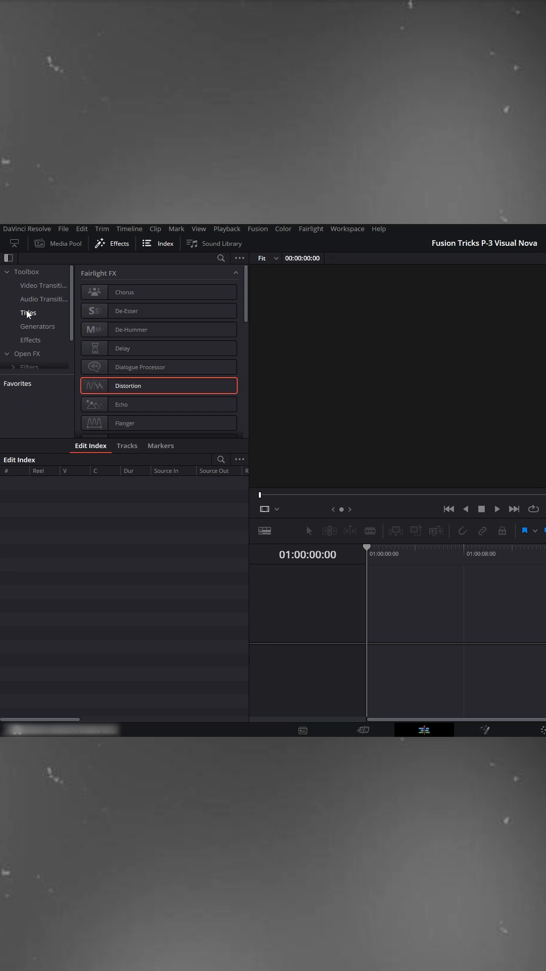
{"action": "left_click", "coordinate": [28, 312]}
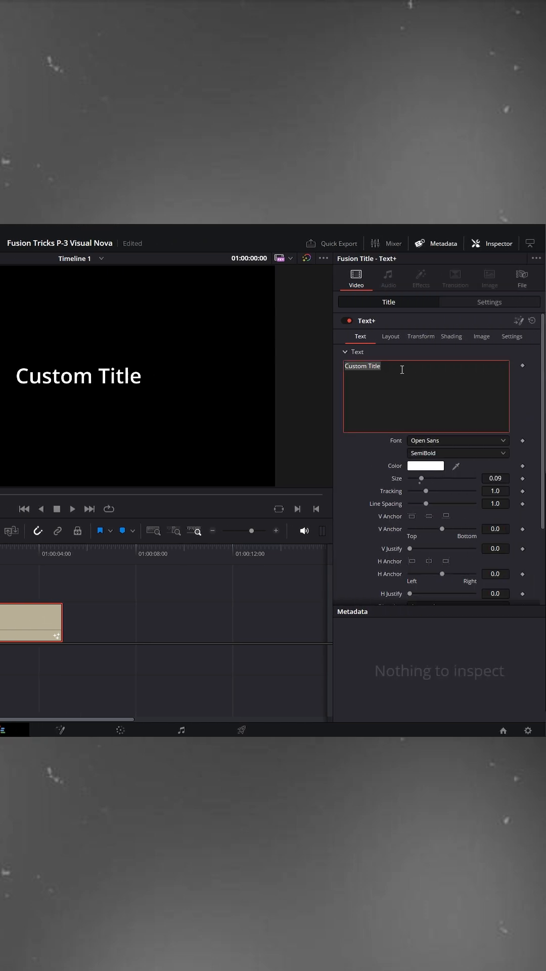
- Replace the title text with 'PARTY'
{"action": "type", "text": "PARTY"}
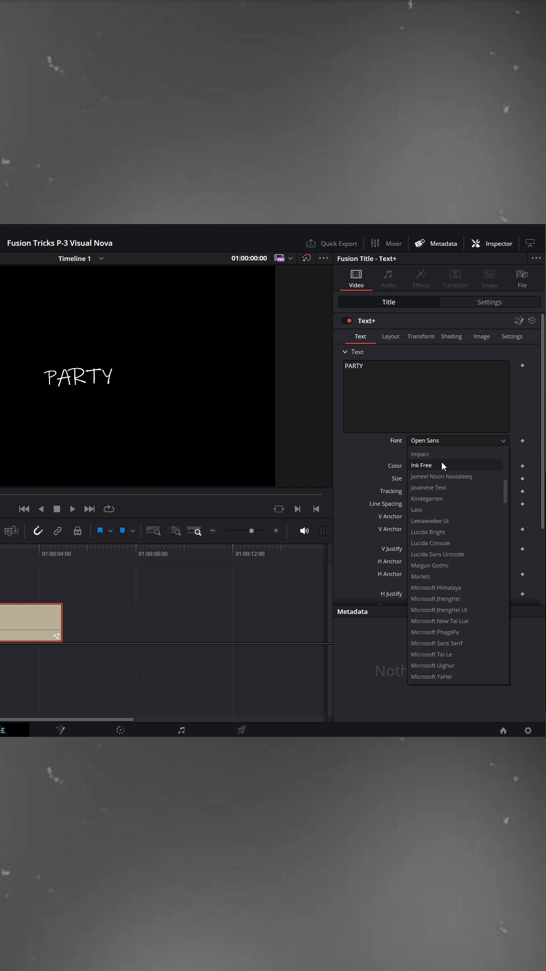
- Set PARTY in Ink Free, slightly larger, with cyan text colour
{"action": "left_click", "coordinate": [422, 465]}
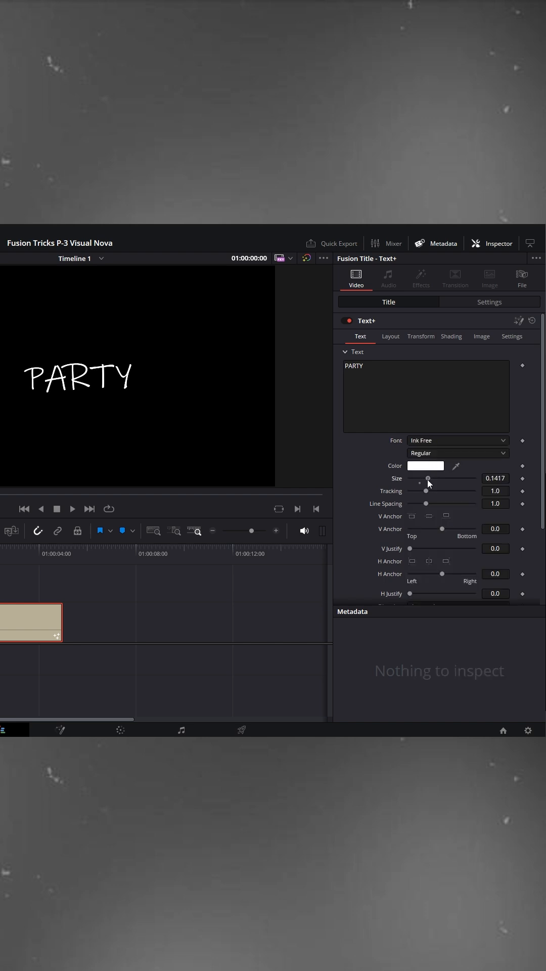
{"action": "left_click", "coordinate": [425, 466]}
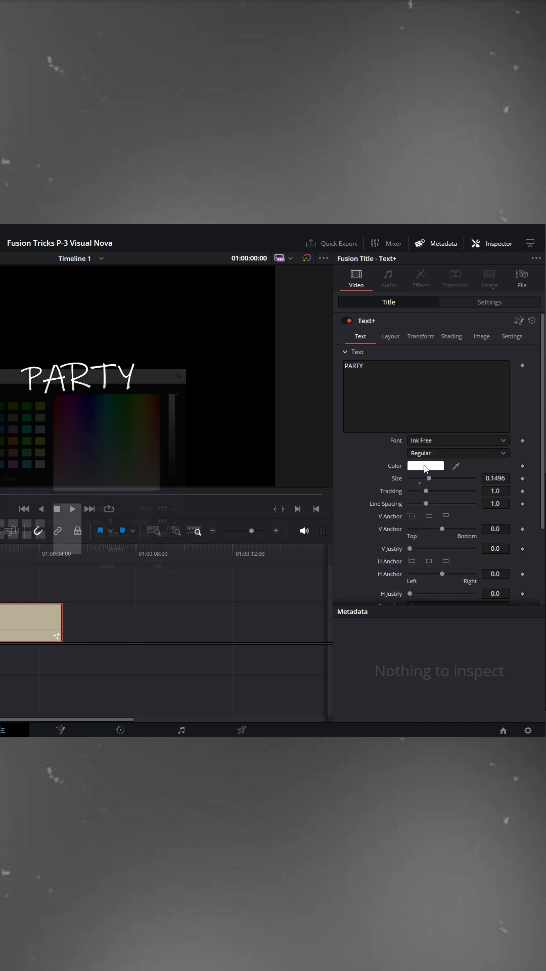
{"action": "left_click", "coordinate": [425, 466]}
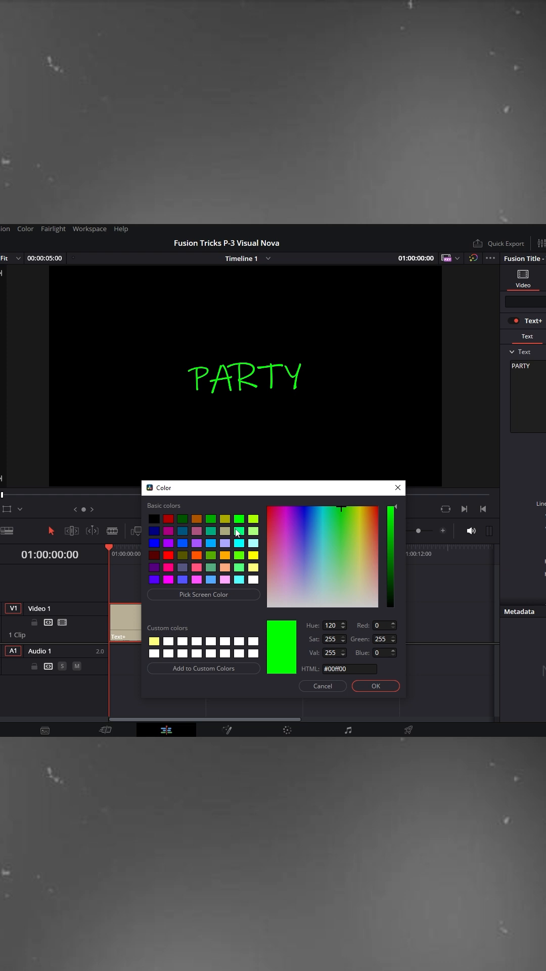
{"action": "left_click", "coordinate": [239, 532]}
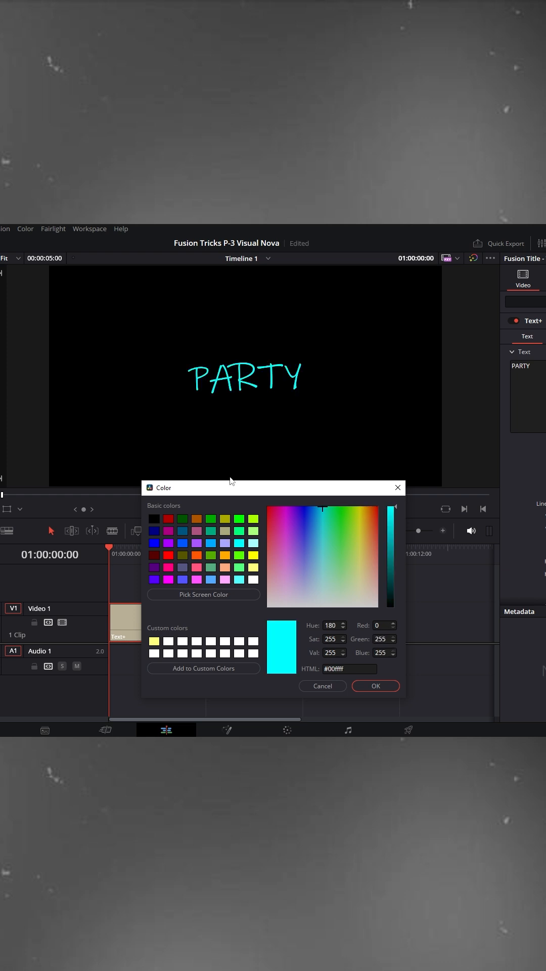
{"action": "left_click", "coordinate": [375, 686]}
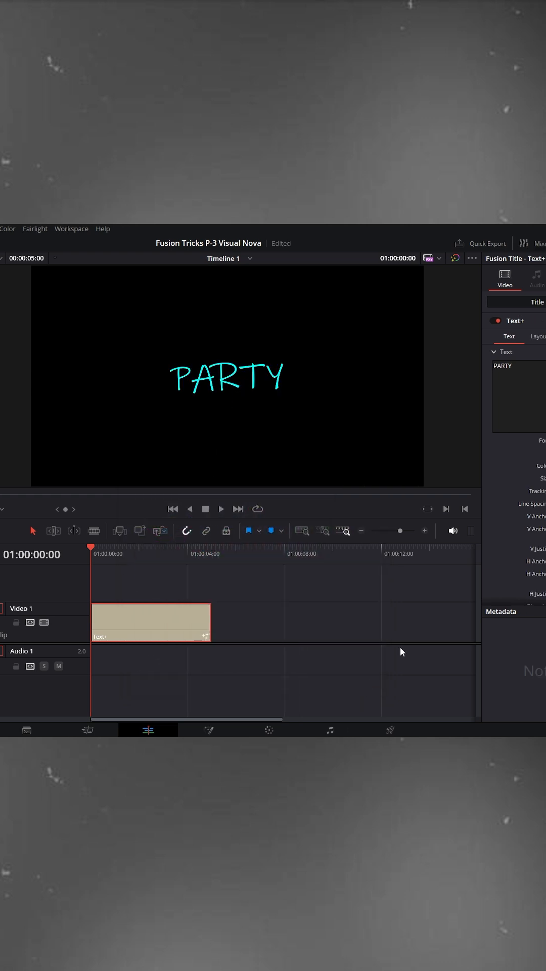
{"action": "left_click", "coordinate": [489, 302]}
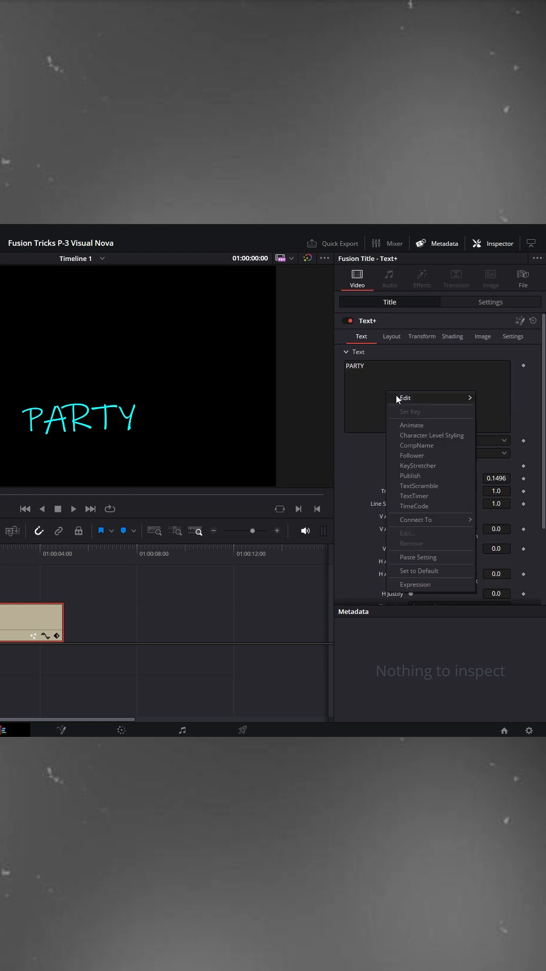
{"action": "mouse_move", "coordinate": [420, 485]}
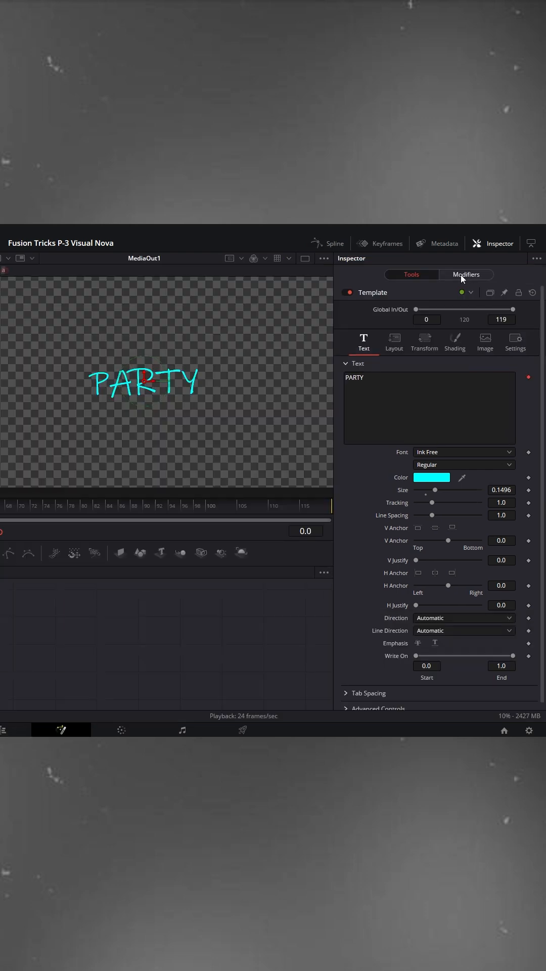
- Increase TextScramble Randomness in the Modifiers tab so PARTY appears scrambled
{"action": "left_click", "coordinate": [465, 274]}
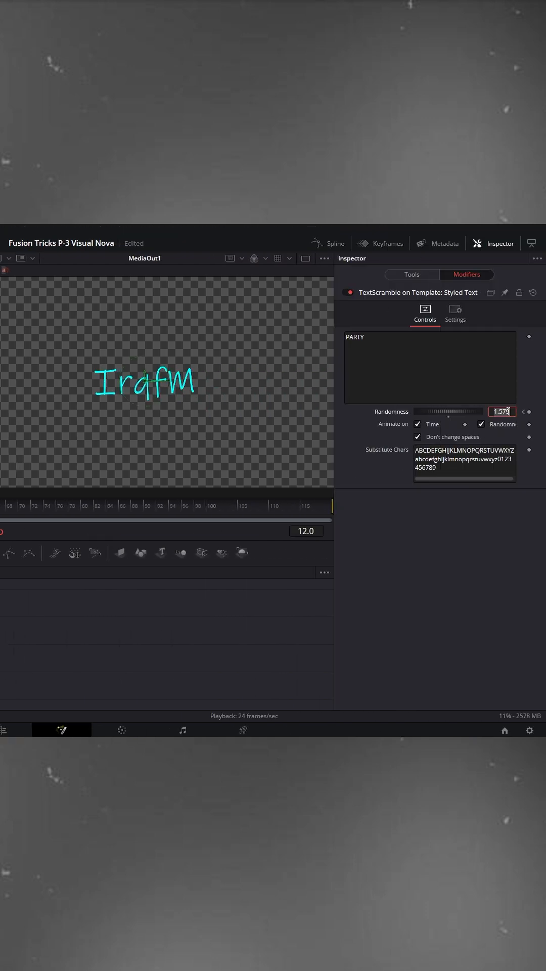
{"action": "left_click", "coordinate": [181, 730]}
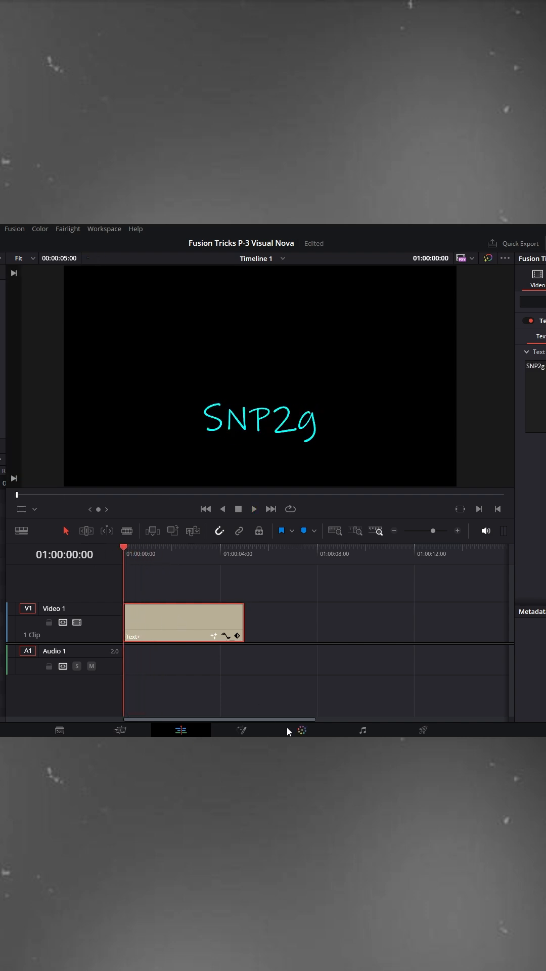
- Open the scrambled title's composition on the Fusion page
{"action": "left_click", "coordinate": [240, 729]}
{"action": "type", "text": "glo"}
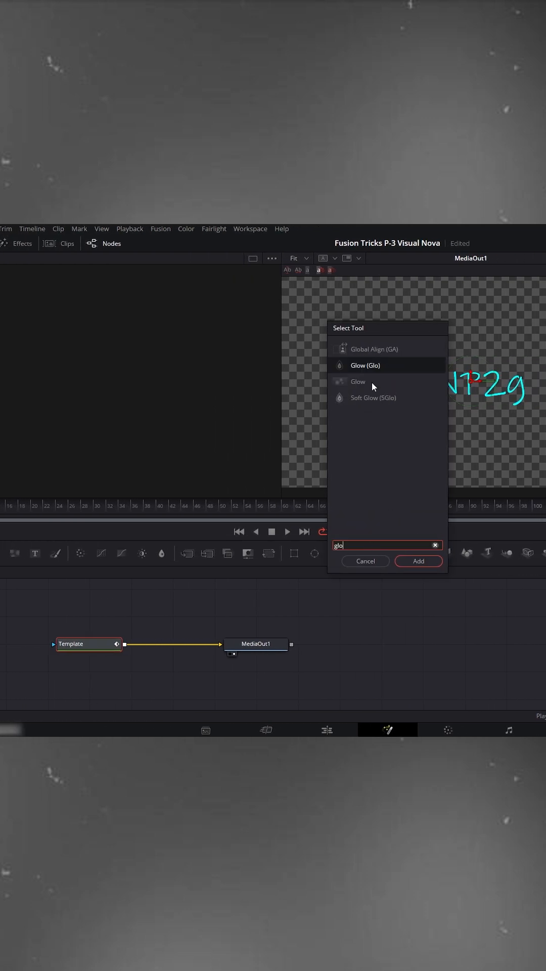
- Add a Glow tool to the title composition and return to the Edit page
{"action": "left_click", "coordinate": [418, 561]}
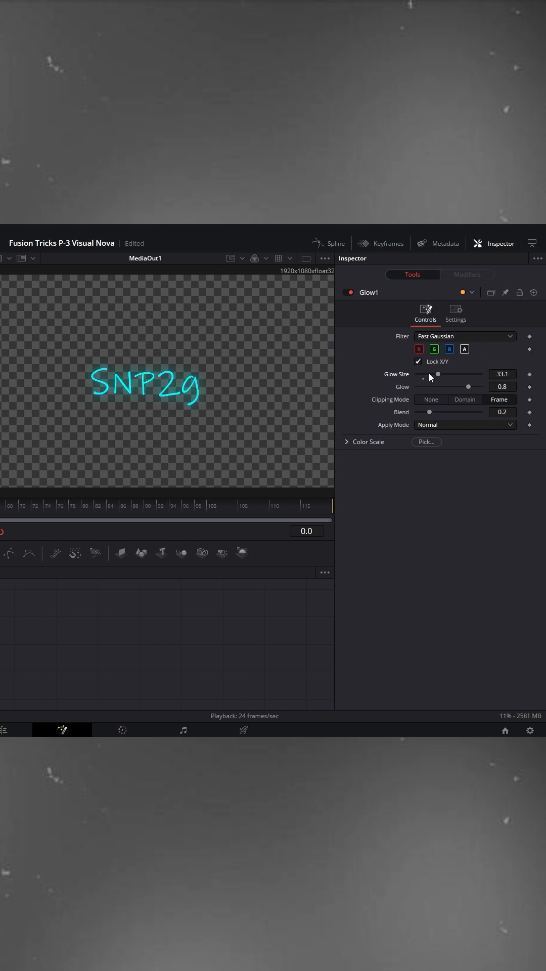
{"action": "left_click", "coordinate": [123, 729]}
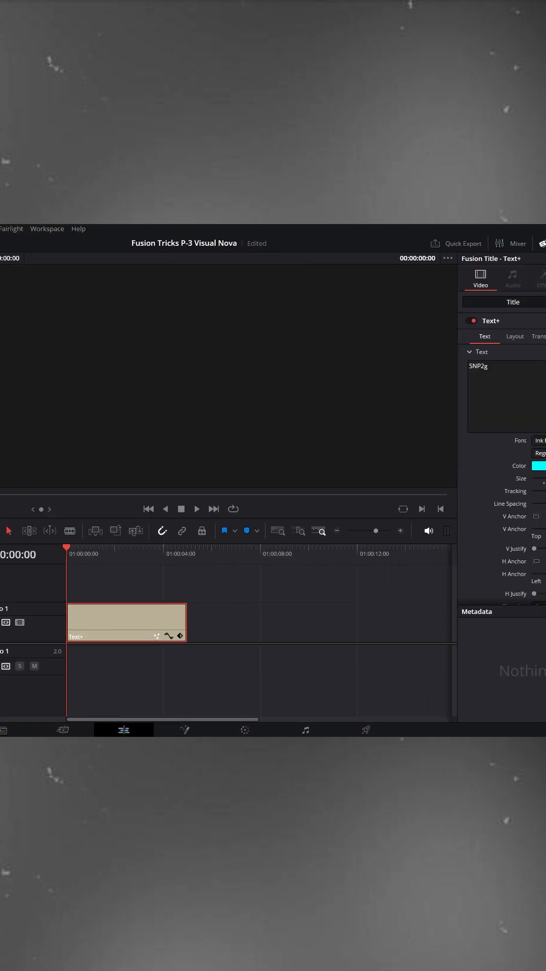